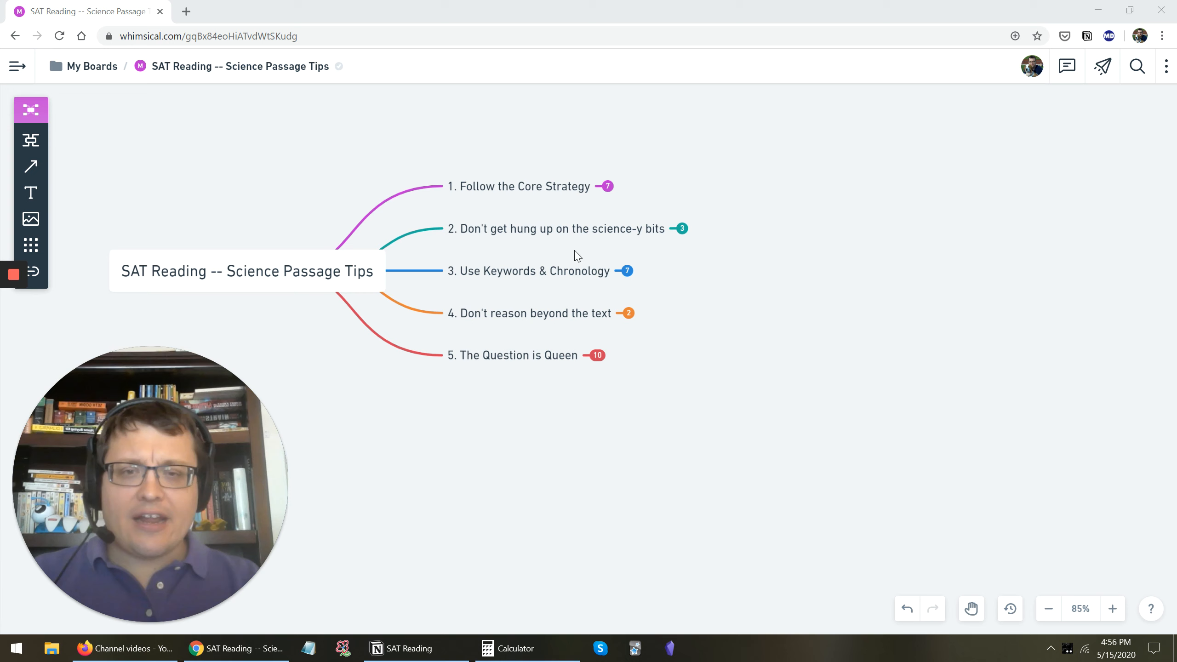
Step: Reveal the three sub-tips and the Line Reference, Two Part Questions, Vocab-in-Context, Etc. question types
{"action": "left_click", "coordinate": [1113, 609]}
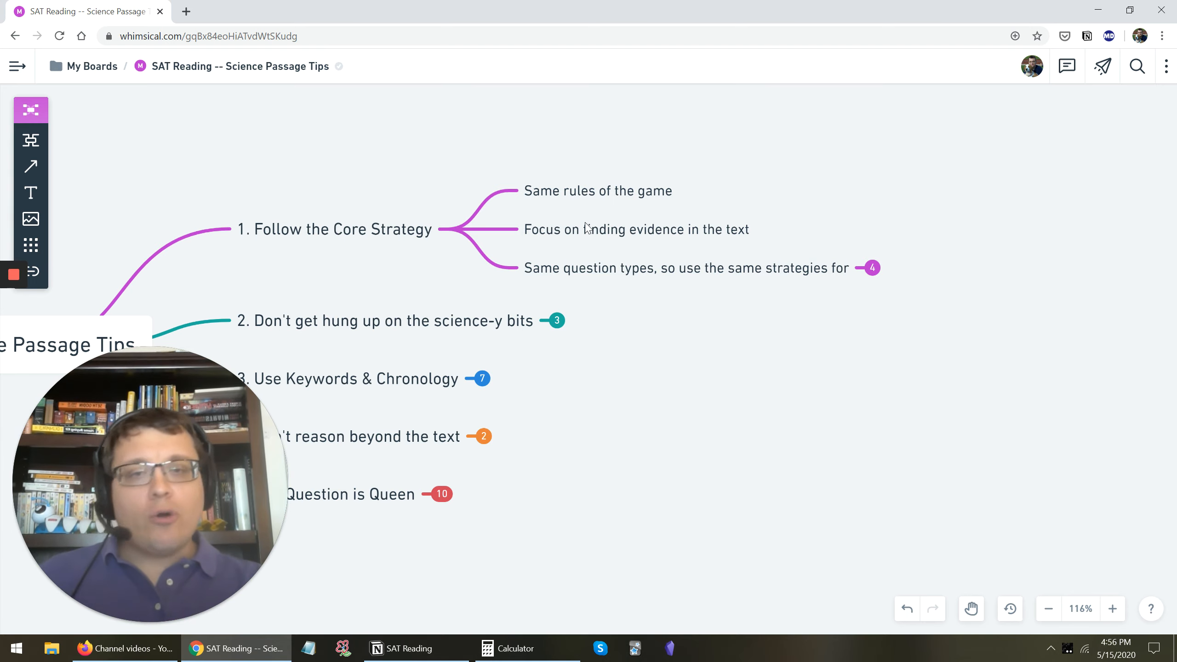
{"action": "mouse_move", "coordinate": [587, 277]}
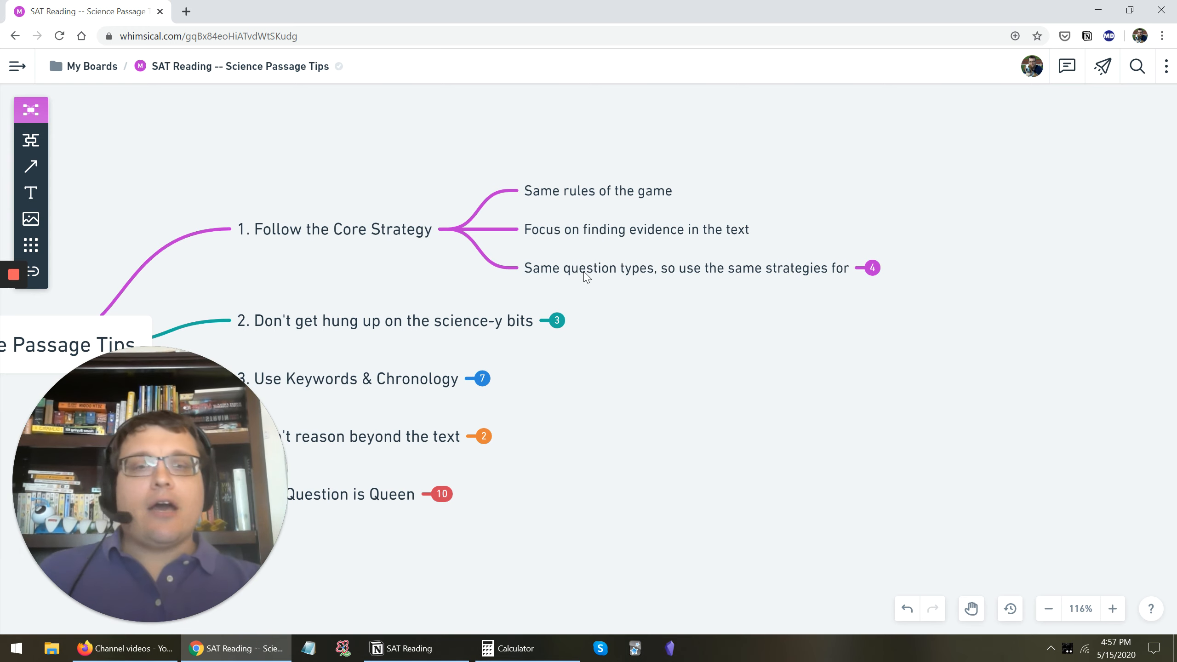
{"action": "left_click", "coordinate": [874, 267]}
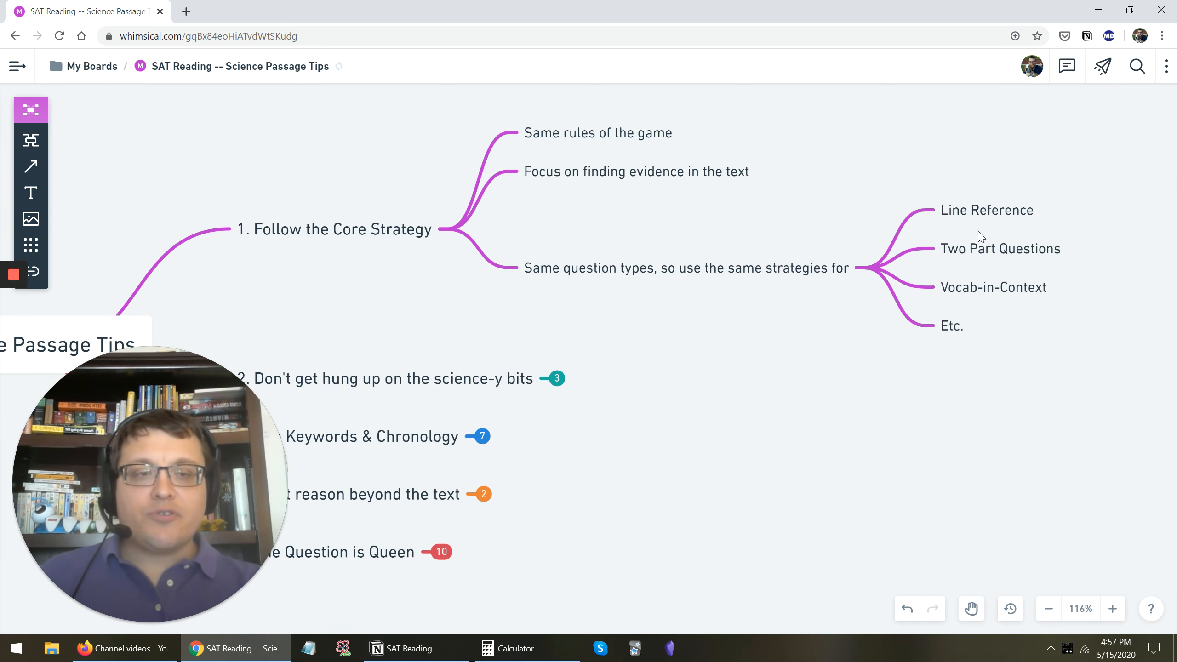
{"action": "mouse_move", "coordinate": [816, 300]}
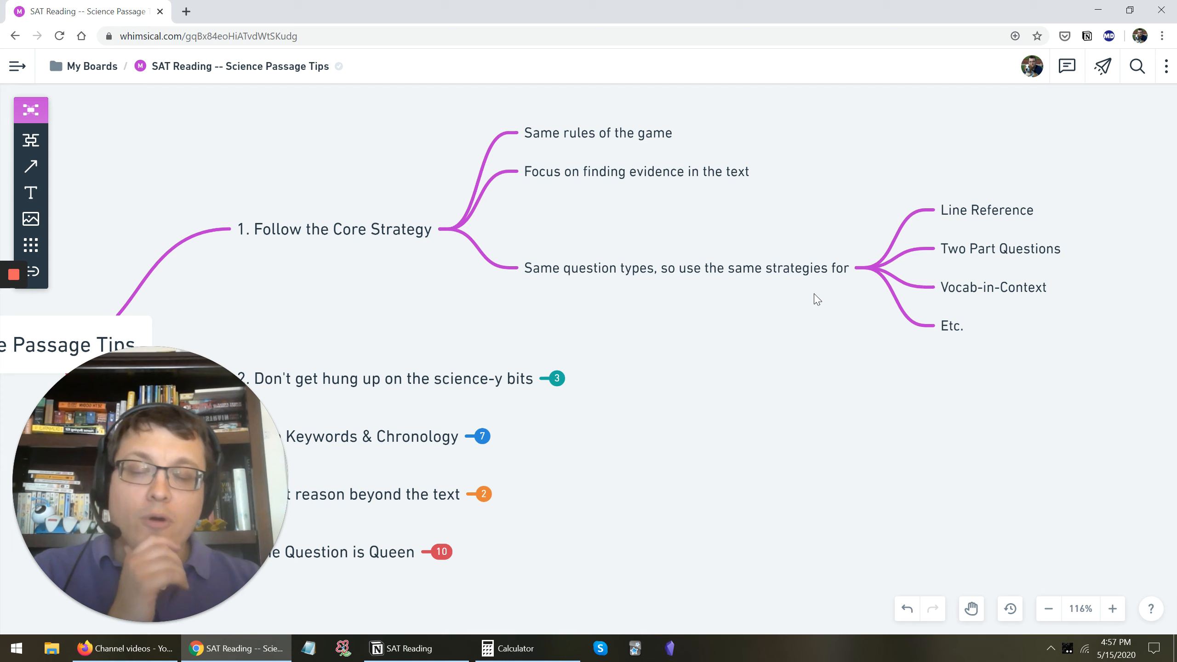
{"action": "mouse_move", "coordinate": [826, 288]}
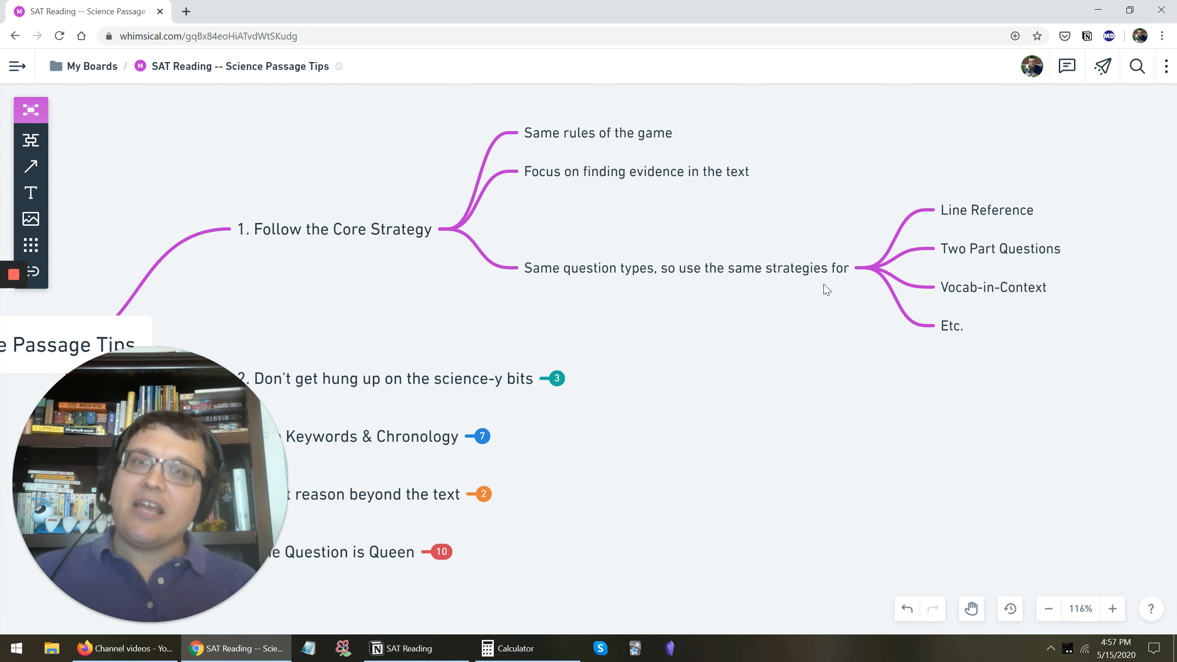
{"action": "mouse_move", "coordinate": [483, 422]}
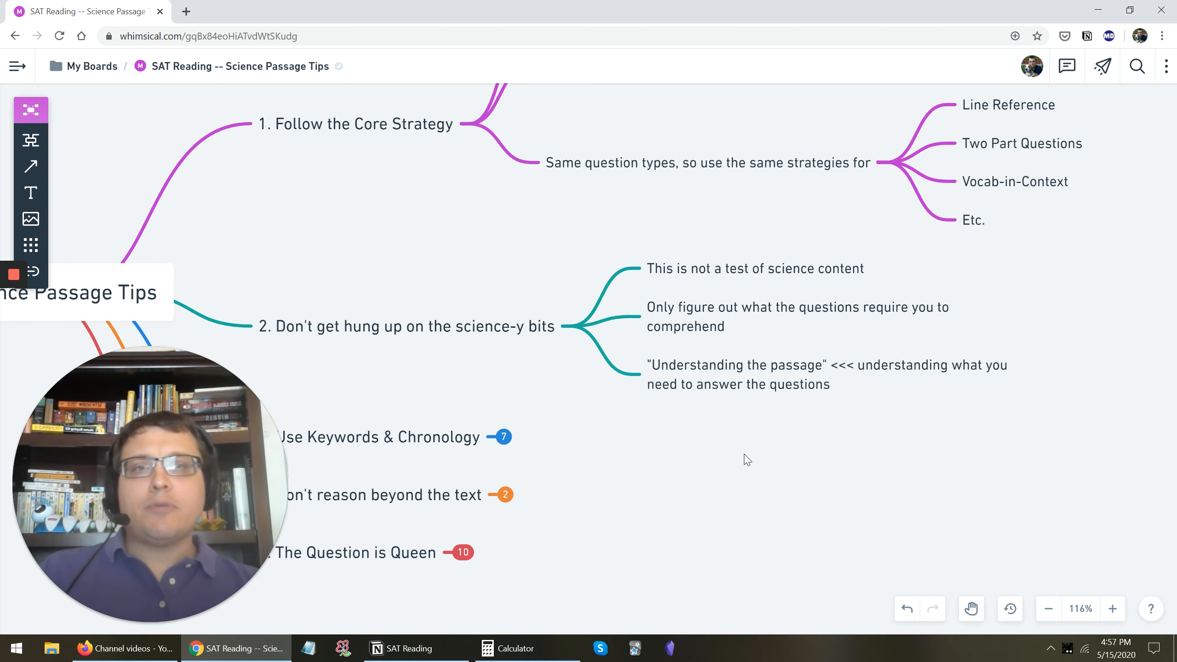
{"action": "mouse_move", "coordinate": [731, 385]}
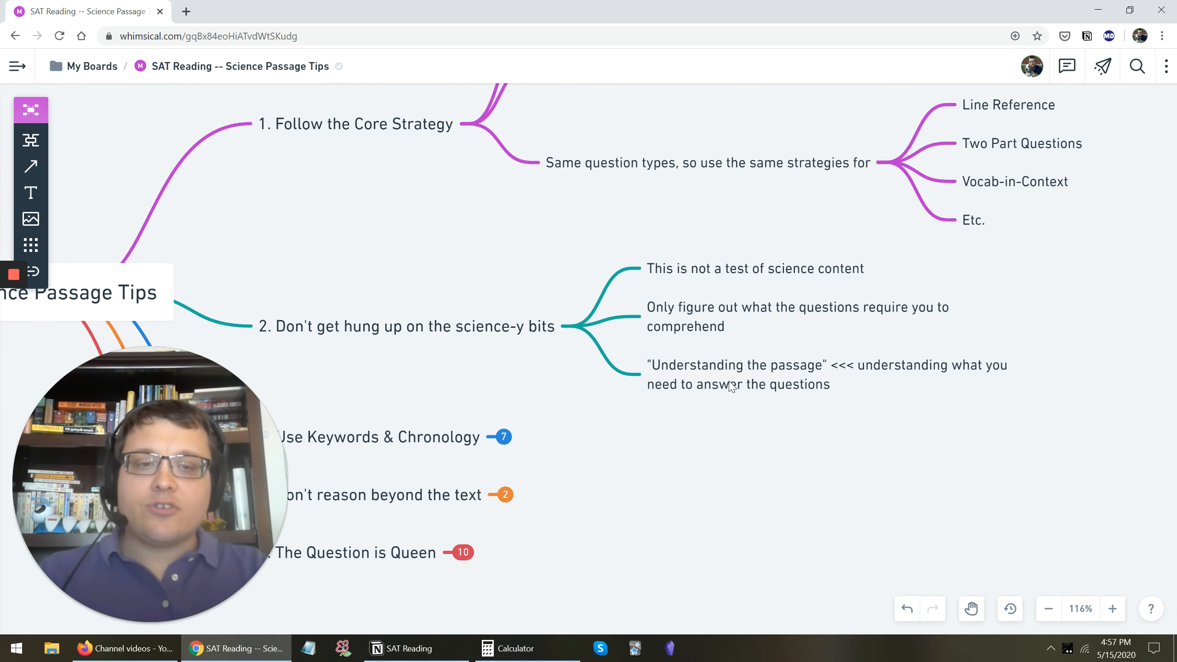
{"action": "mouse_move", "coordinate": [722, 376]}
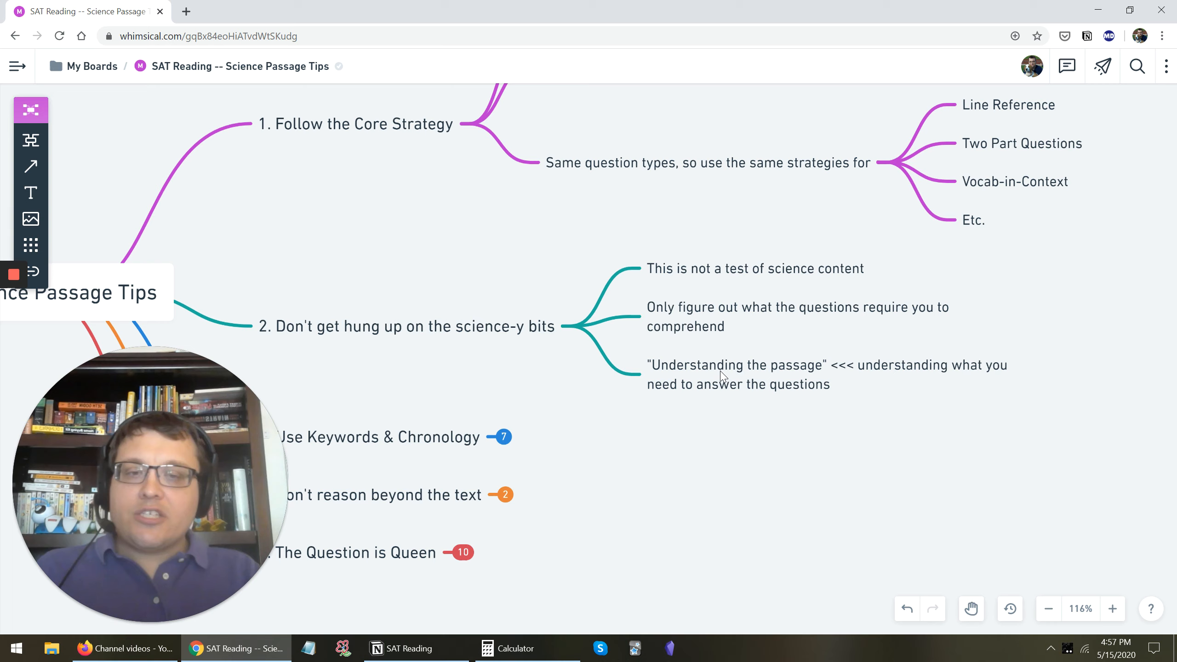
{"action": "mouse_move", "coordinate": [794, 362]}
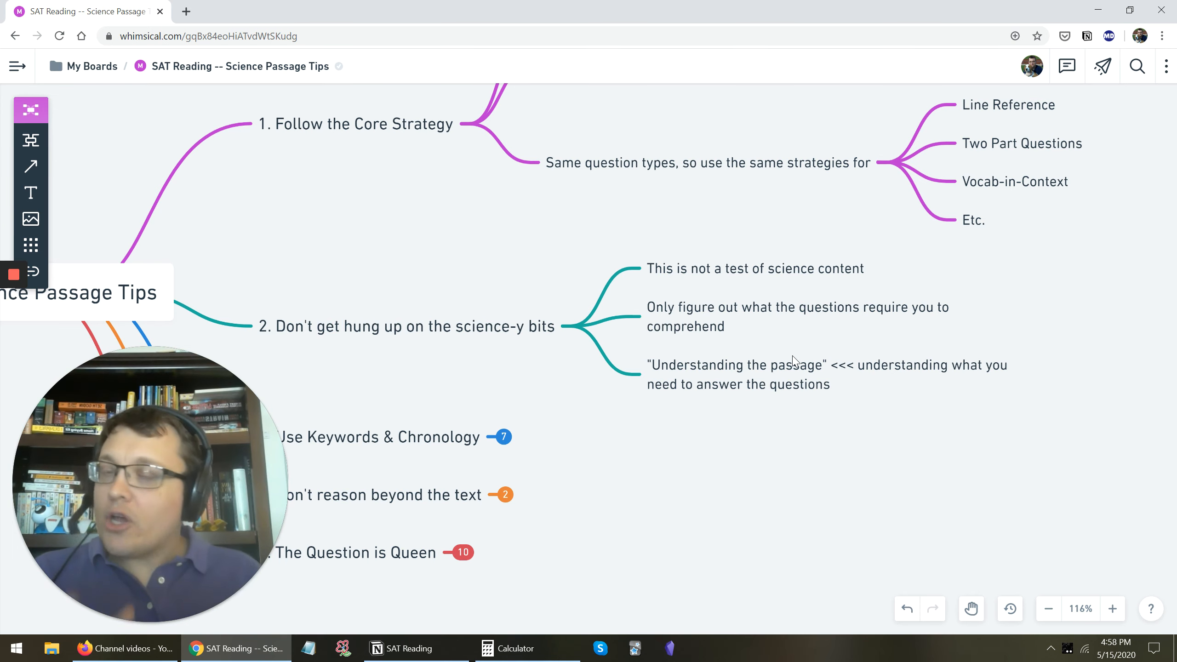
{"action": "mouse_move", "coordinate": [995, 516]}
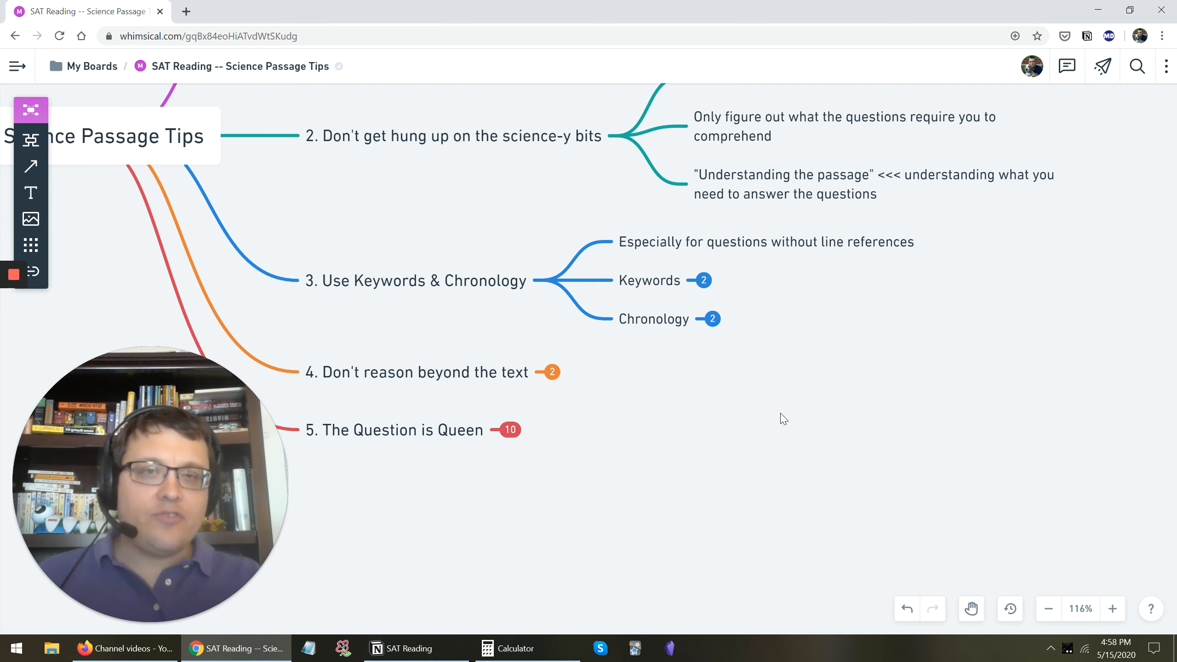
{"action": "mouse_move", "coordinate": [869, 207]}
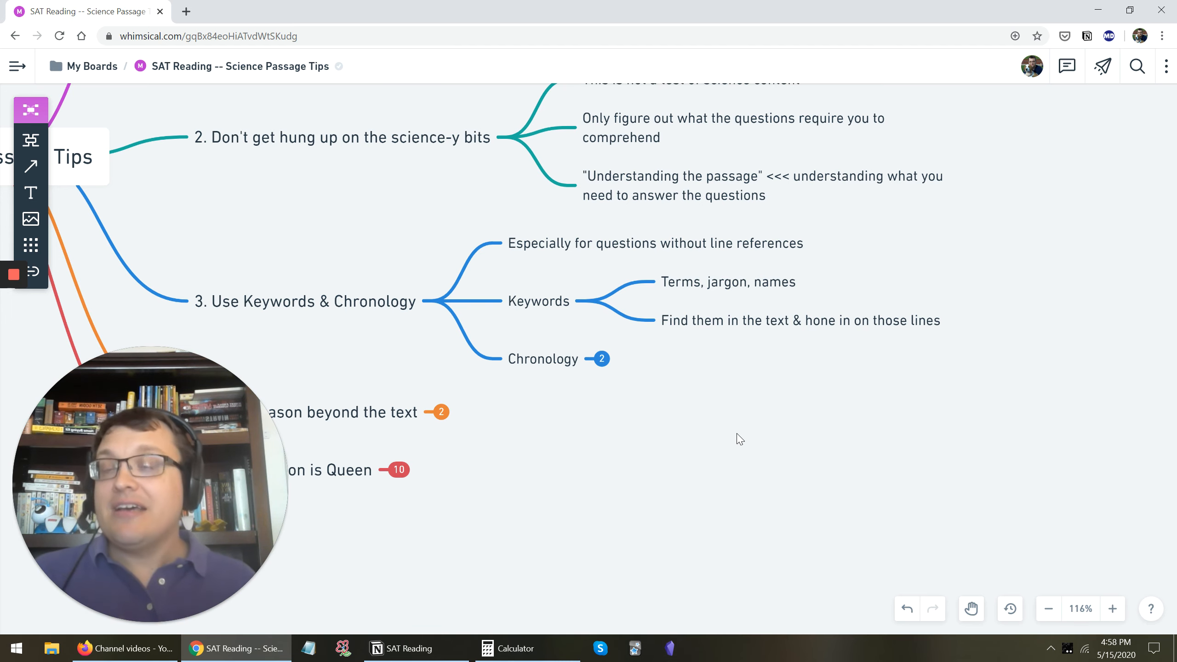
{"action": "mouse_move", "coordinate": [703, 375]}
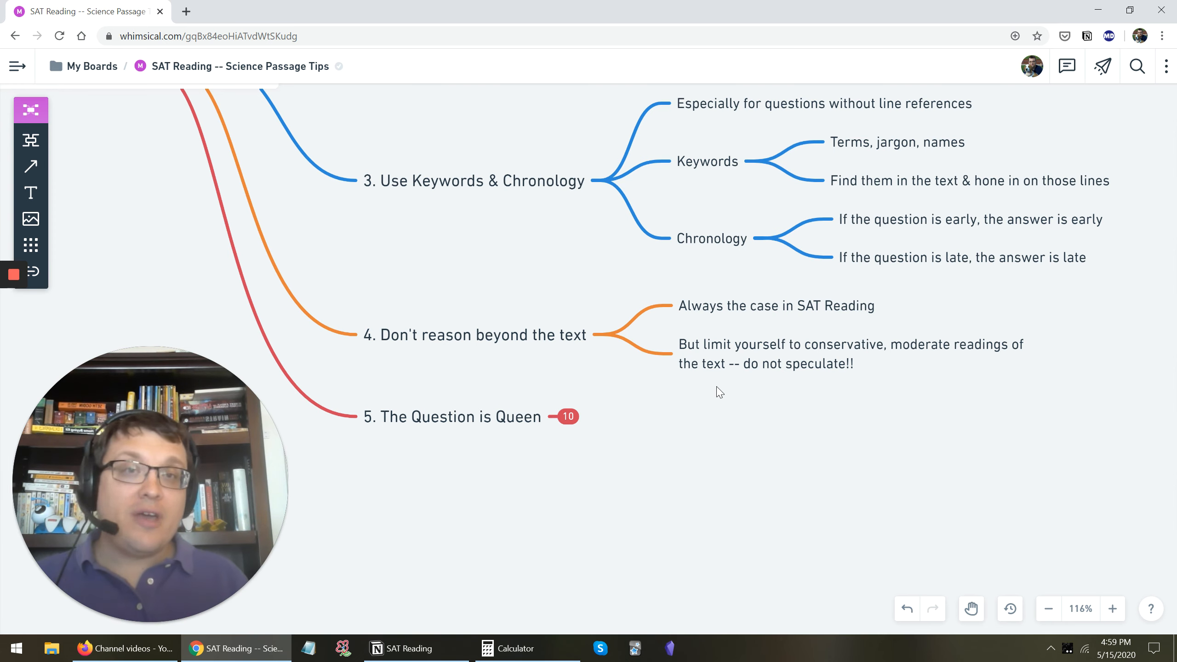
{"action": "mouse_move", "coordinate": [728, 261]}
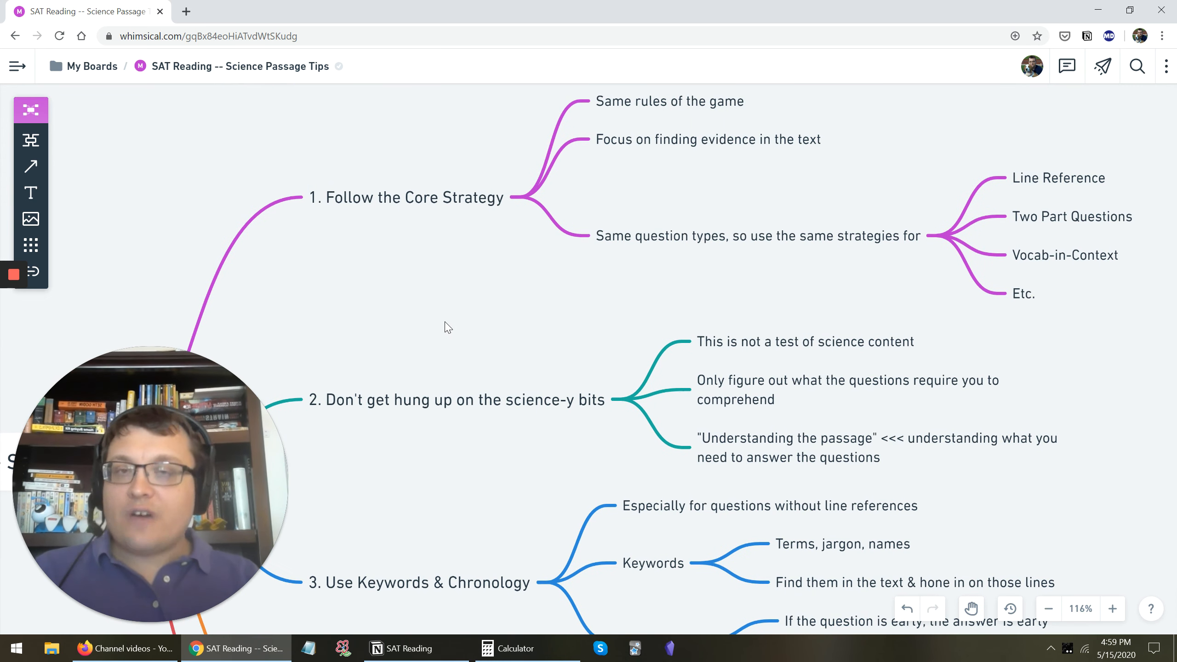
{"action": "mouse_move", "coordinate": [461, 385]}
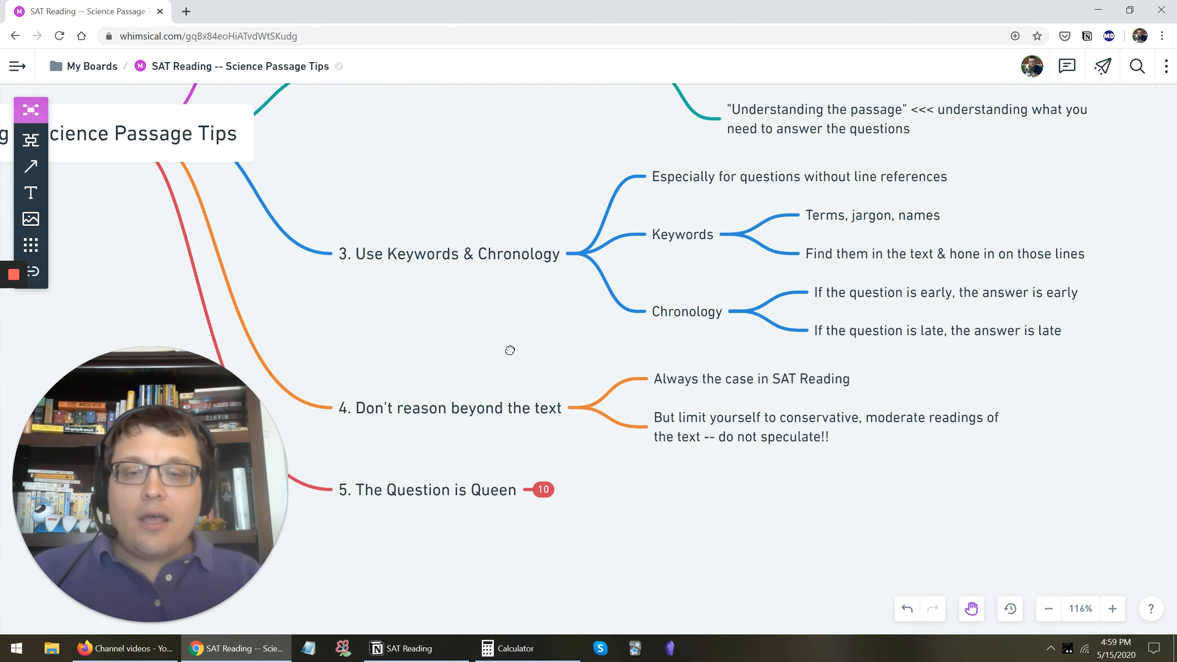
Step: Scroll down to bring The Question is Queen tip into view
{"action": "scroll", "scroll_direction": "down", "scroll_amount": 3}
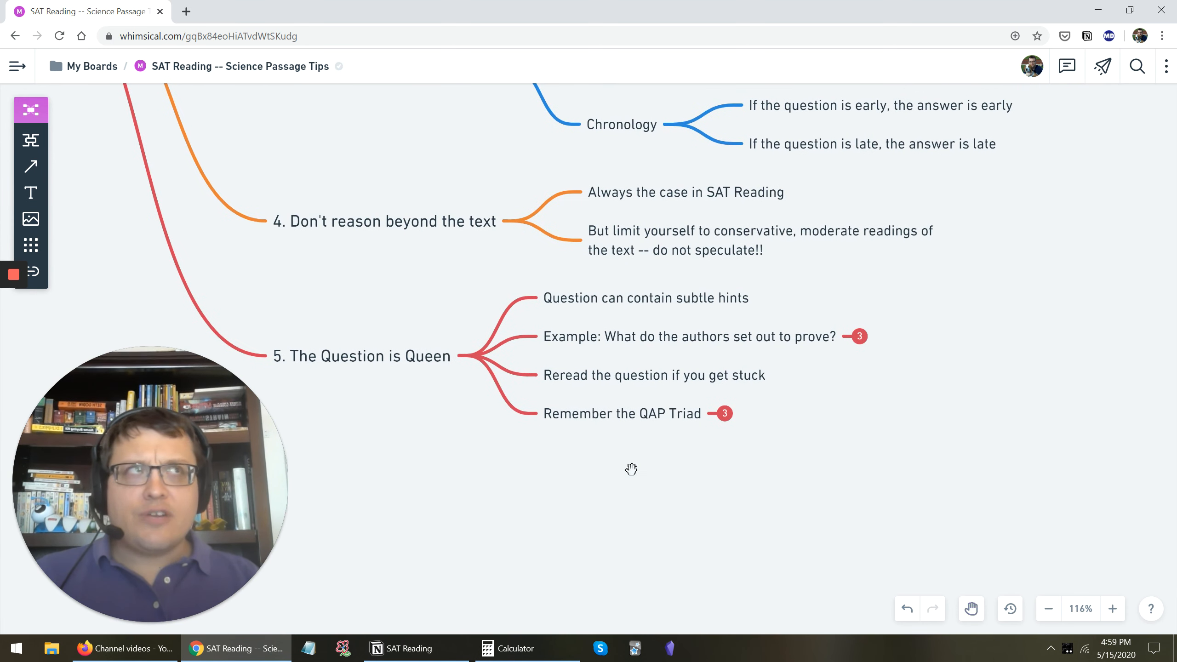
{"action": "mouse_move", "coordinate": [627, 449]}
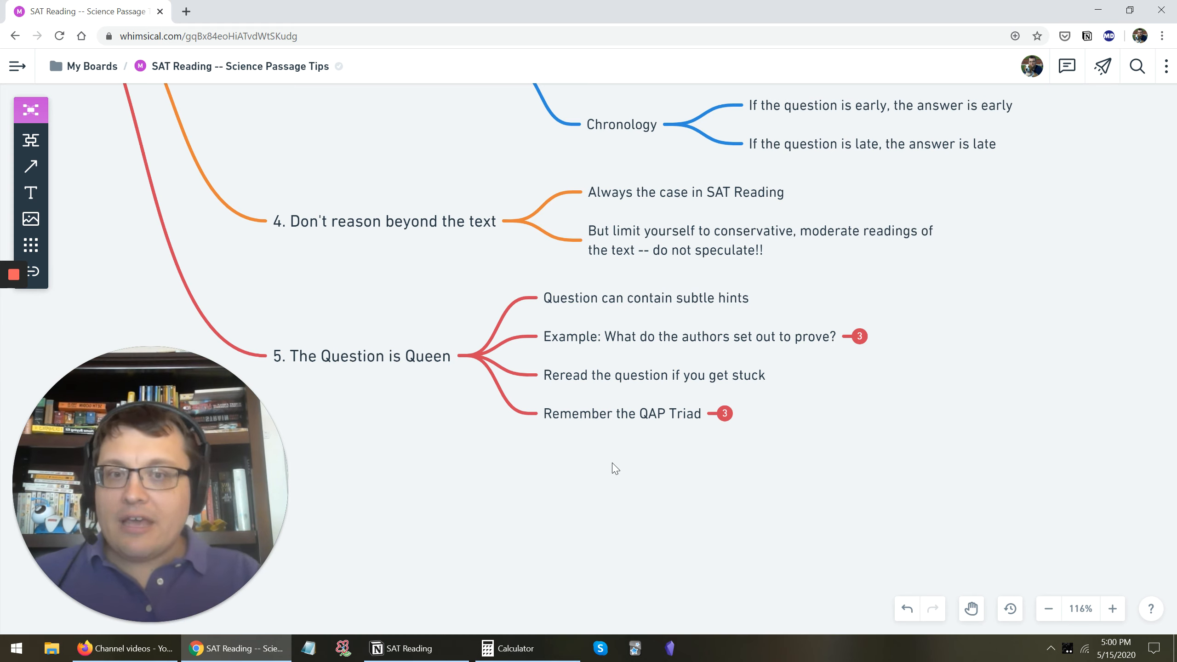
{"action": "mouse_move", "coordinate": [686, 347]}
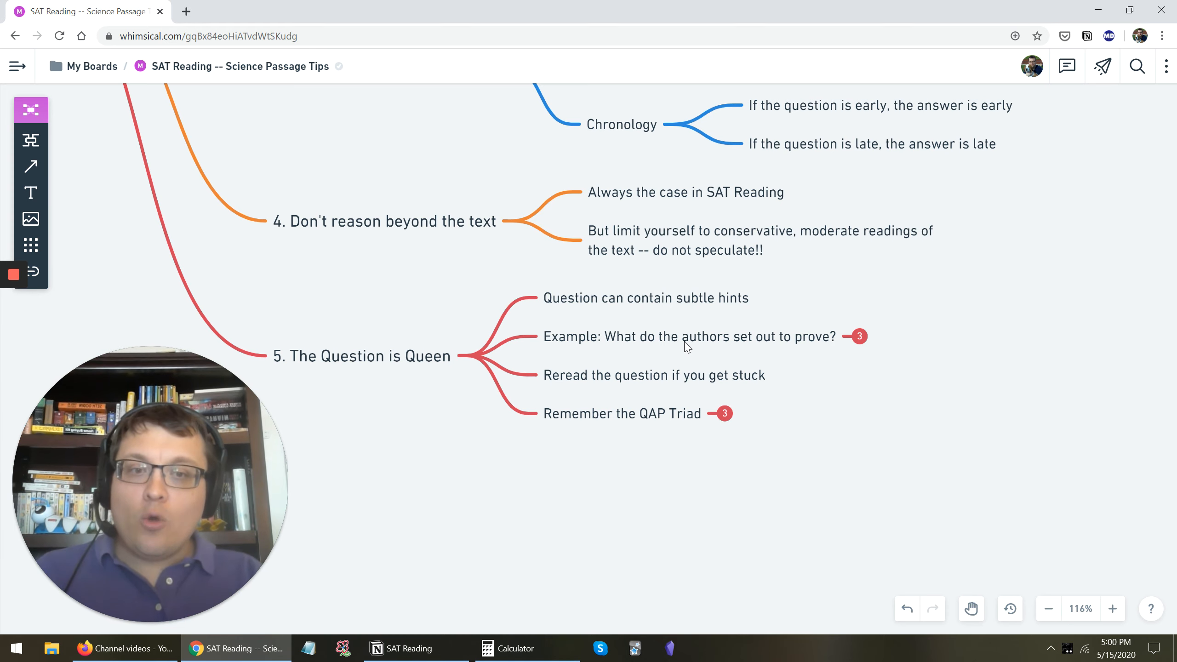
{"action": "mouse_move", "coordinate": [736, 344]}
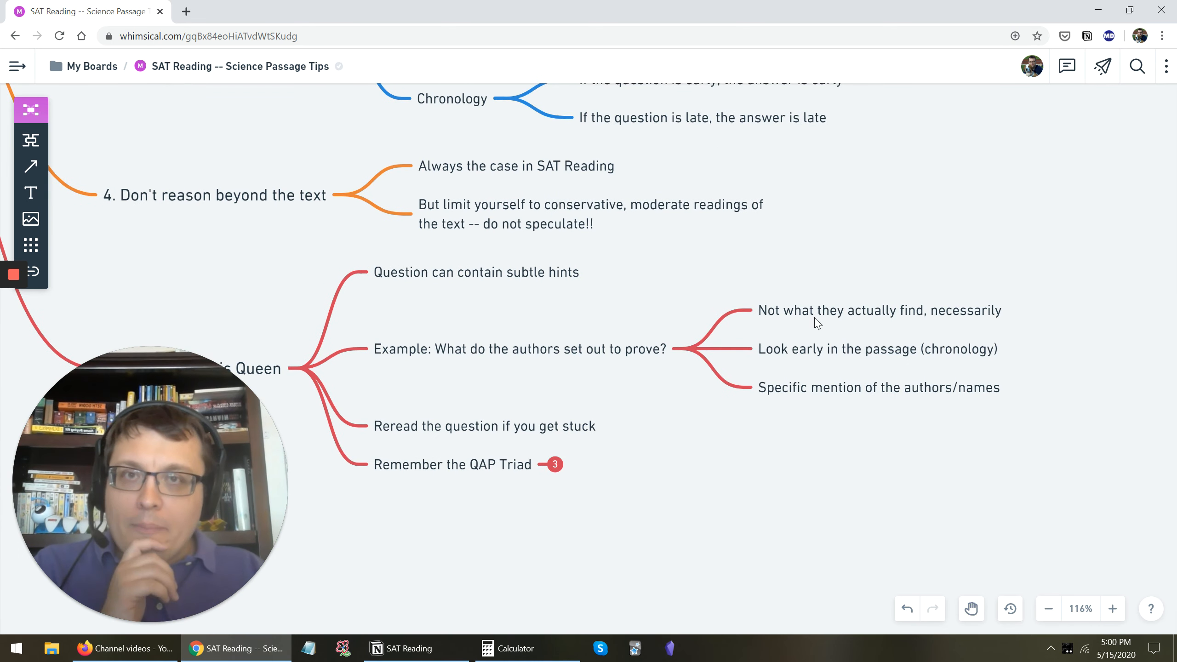
{"action": "mouse_move", "coordinate": [792, 329]}
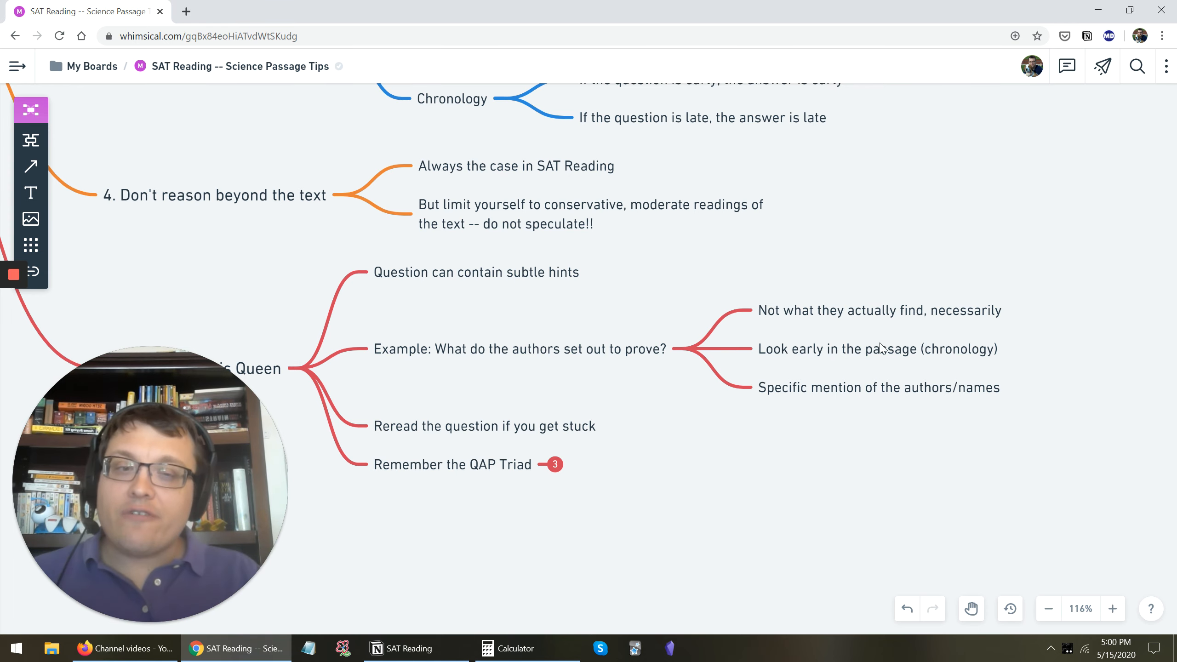
{"action": "mouse_move", "coordinate": [857, 361]}
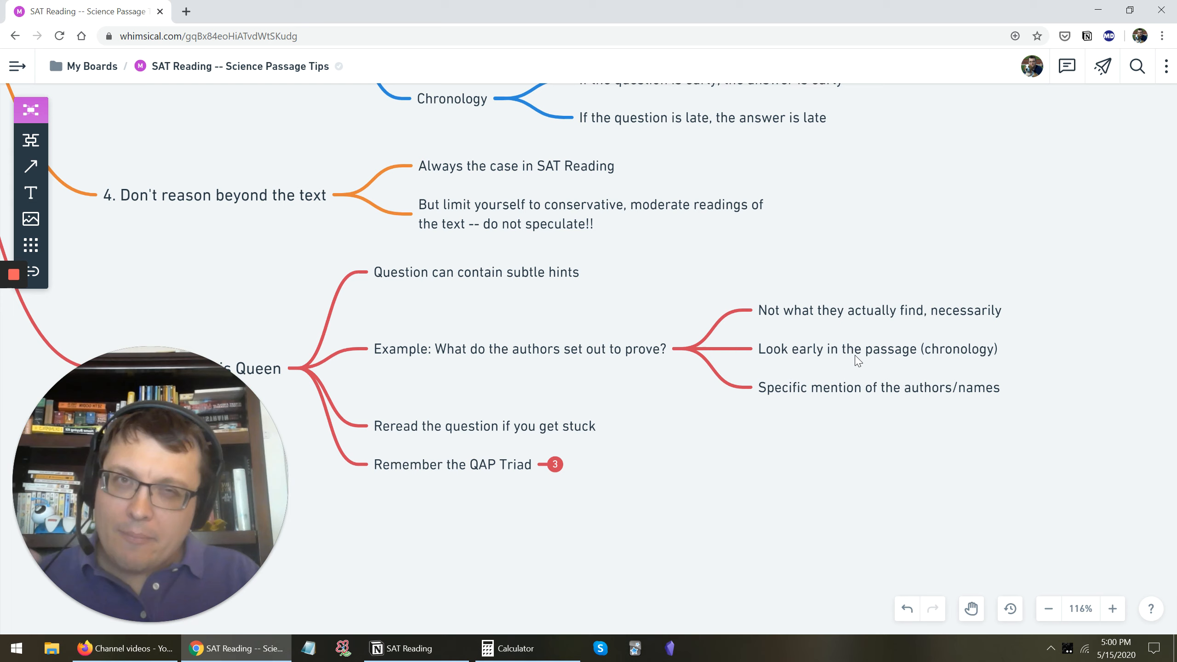
{"action": "mouse_move", "coordinate": [820, 399]}
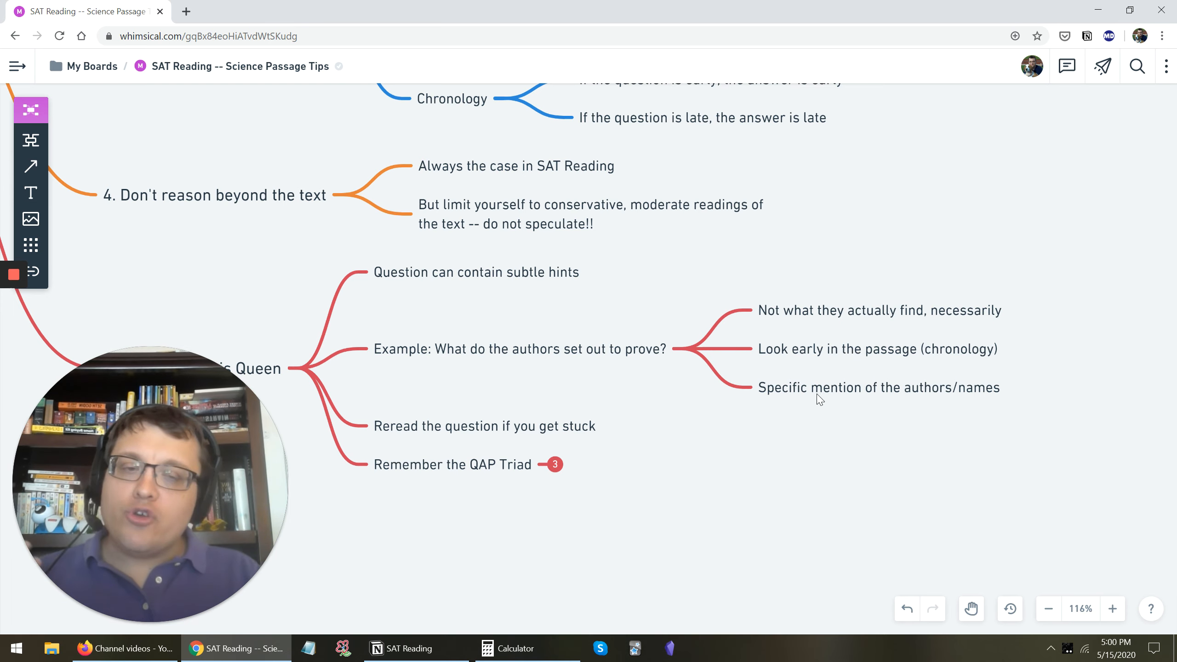
{"action": "mouse_move", "coordinate": [622, 360]}
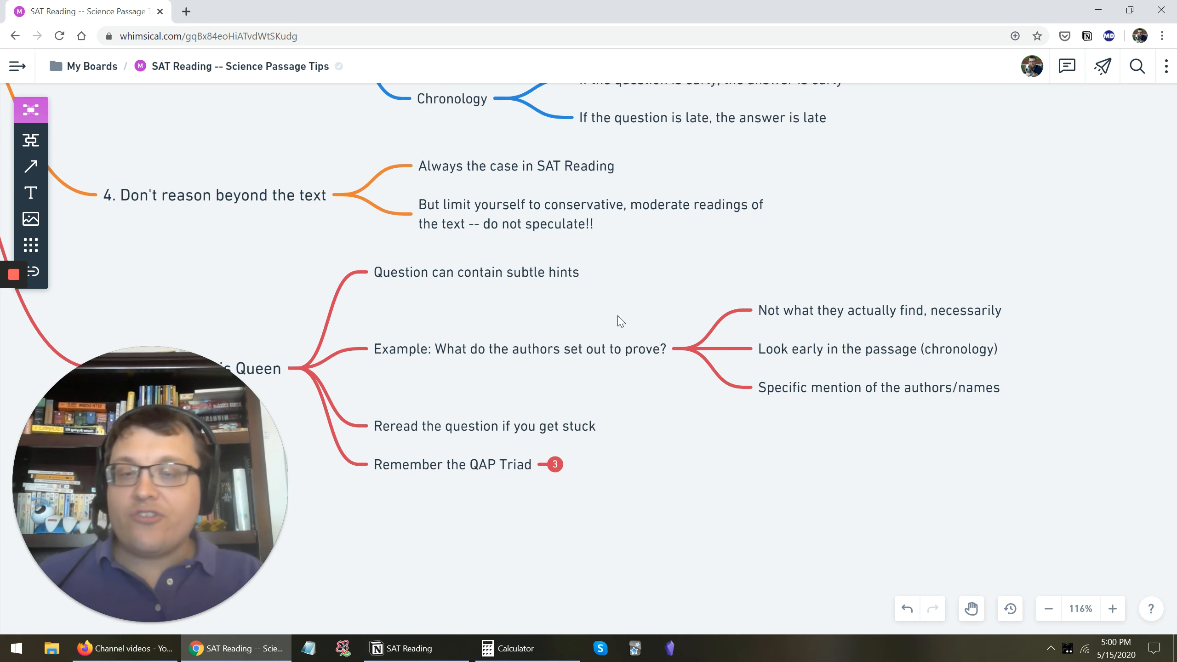
{"action": "mouse_move", "coordinate": [629, 340]}
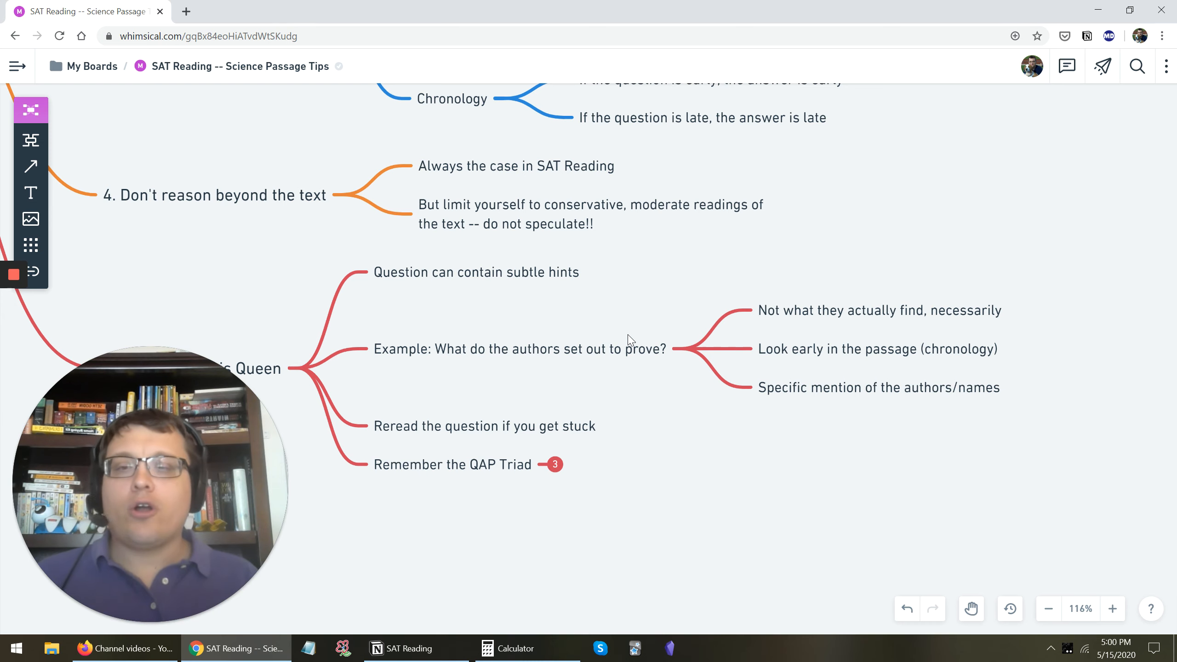
{"action": "mouse_move", "coordinate": [587, 407]}
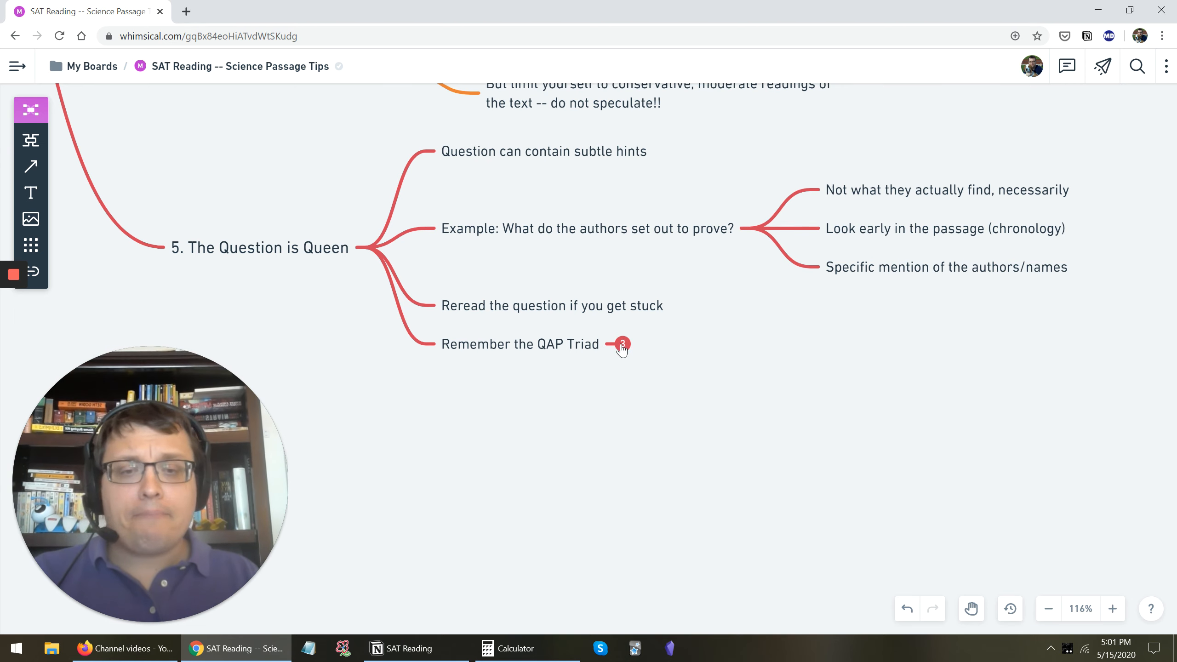
Step: Open the QAP Triad branch into Question, Answer and Passage
{"action": "left_click", "coordinate": [621, 343]}
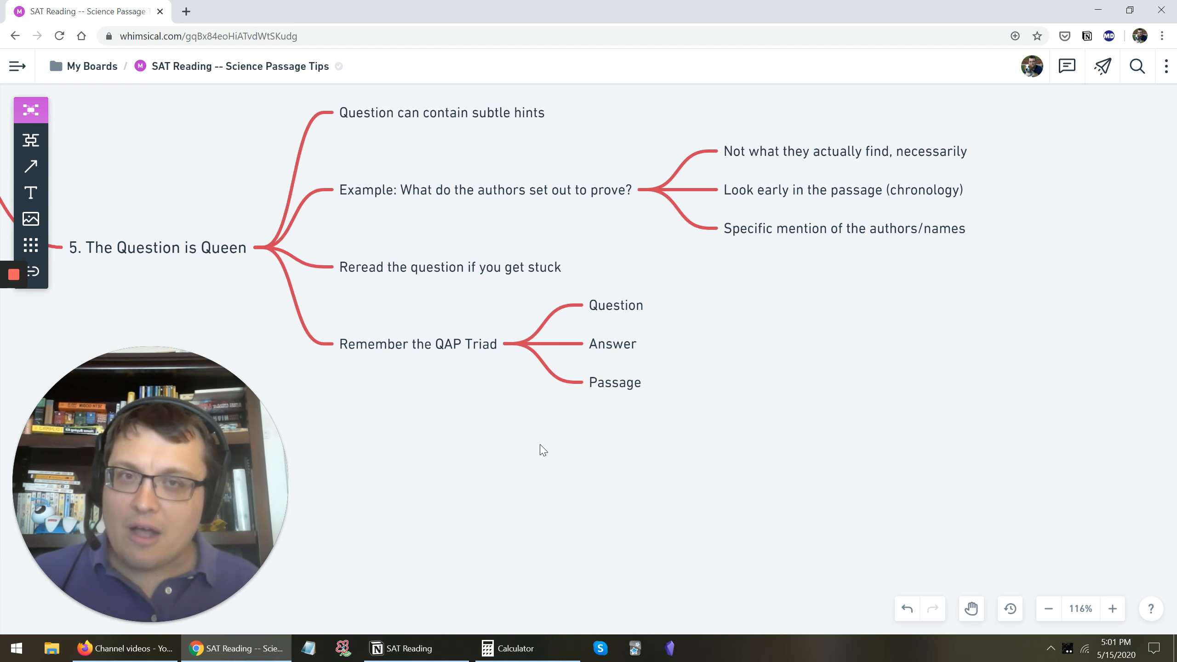
{"action": "mouse_move", "coordinate": [493, 283]}
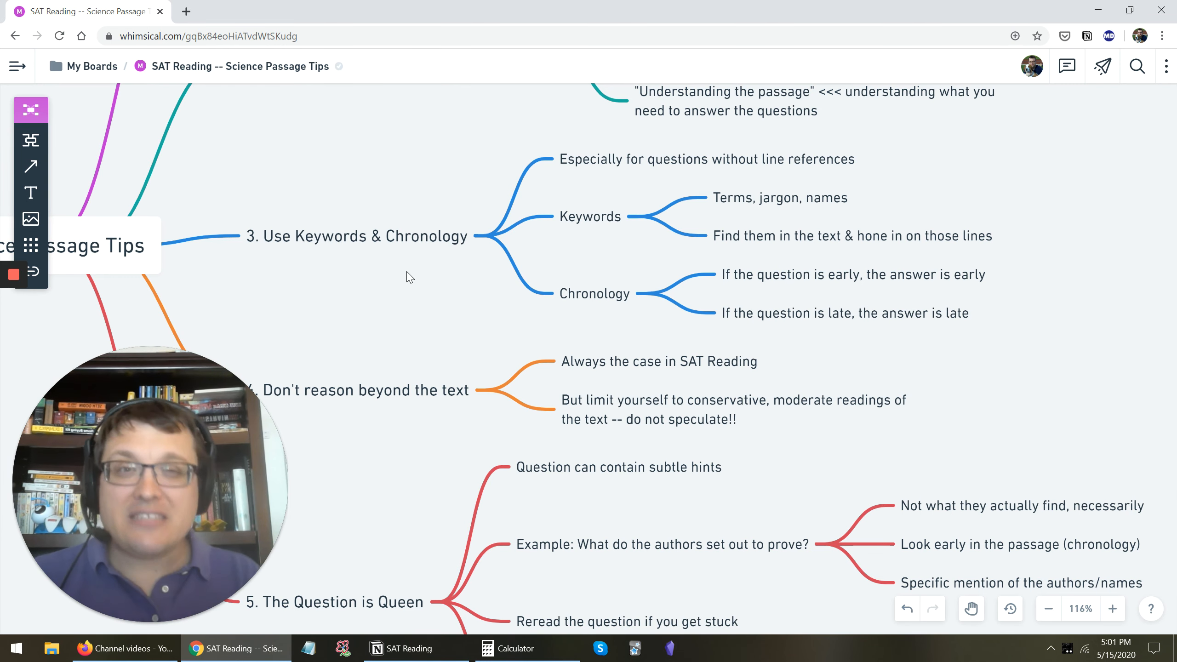
{"action": "mouse_move", "coordinate": [454, 273]}
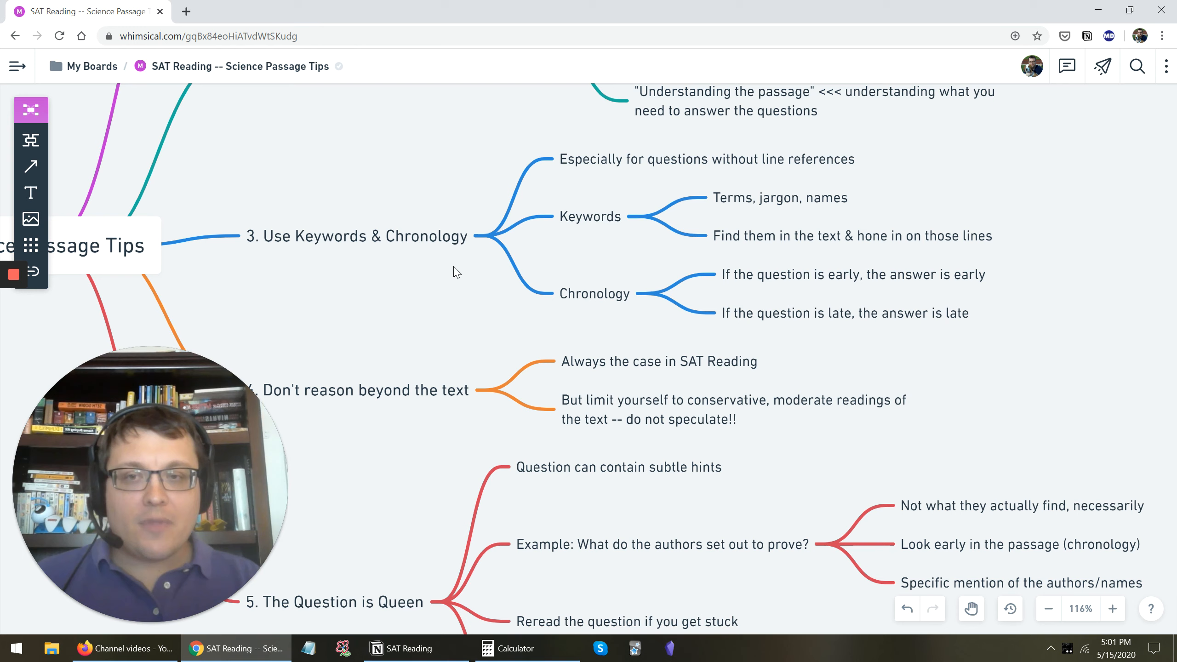